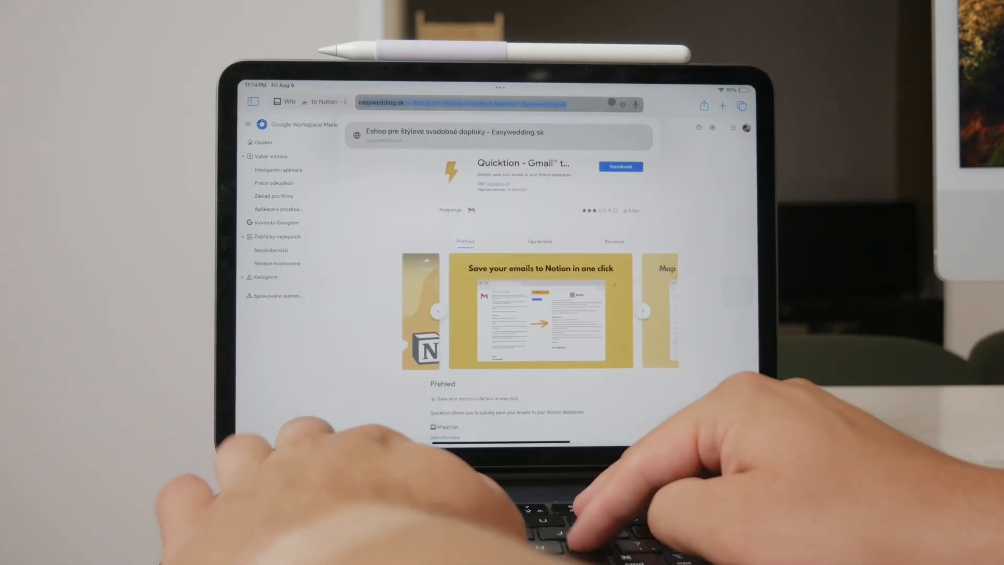
- Search Google for 'email address on imessage' from the Safari address bar
type("email address on imessage")
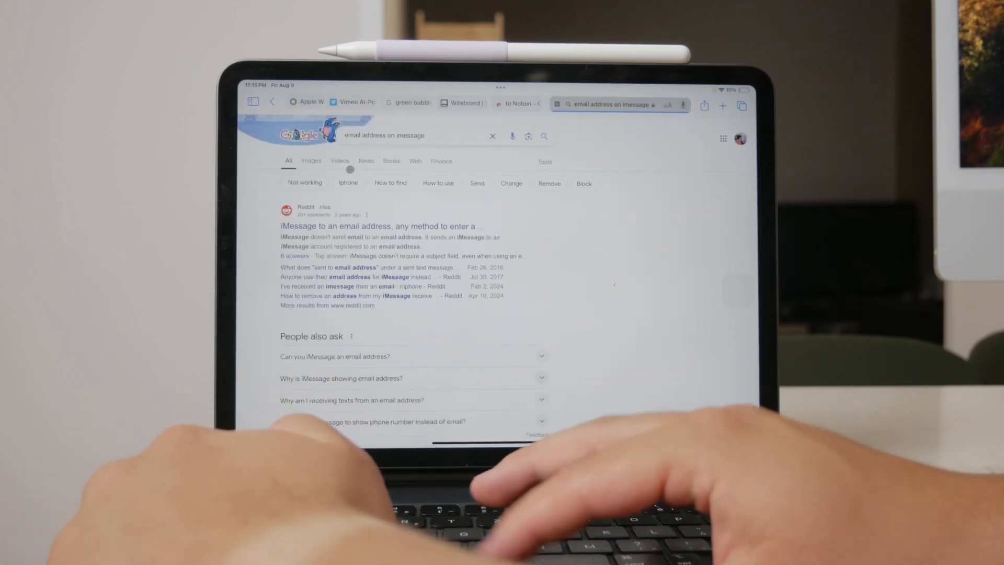
- Bring up Messages beside the Mail inbox with the code-message conversation shown
left_click(310, 161)
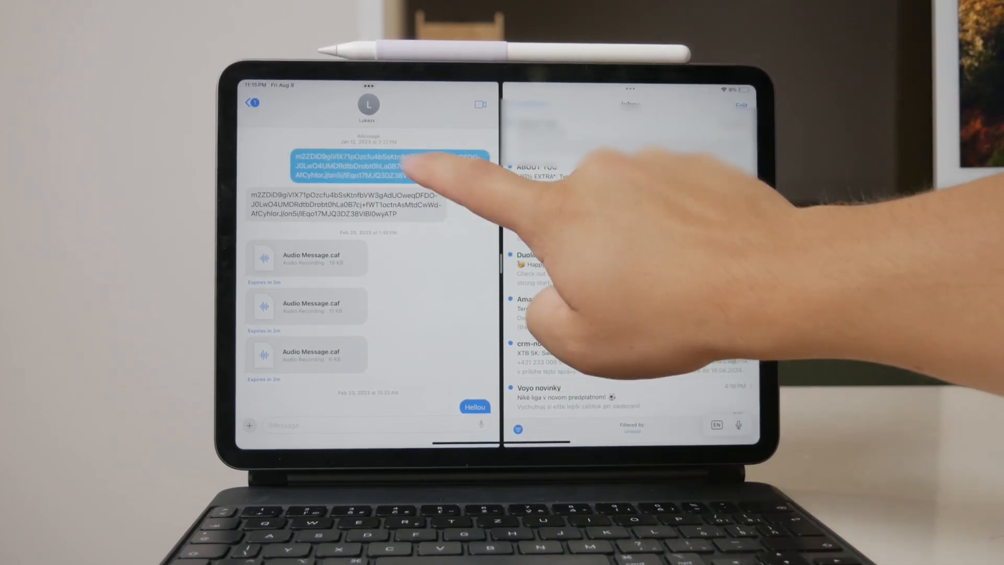
left_click(389, 165)
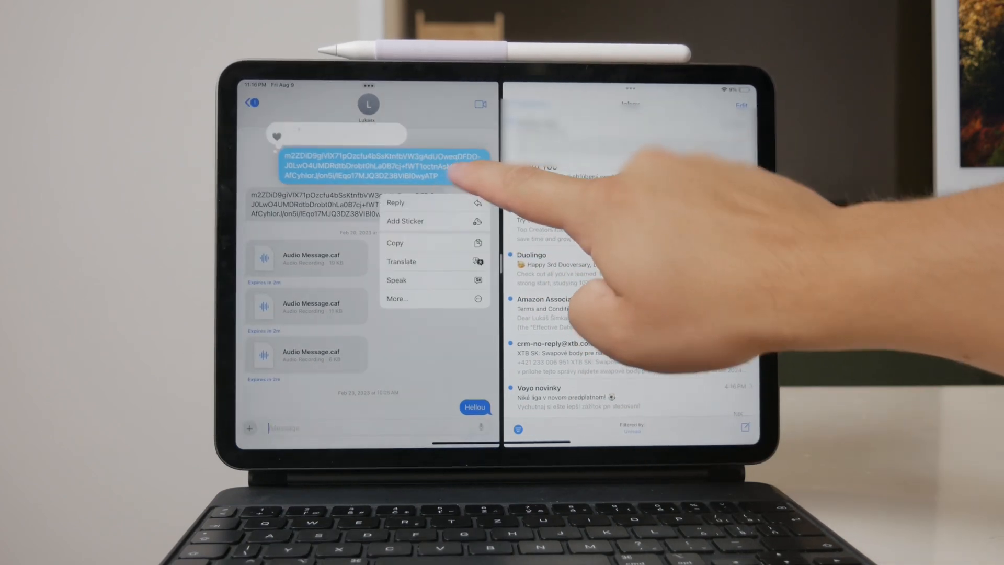
left_click(397, 298)
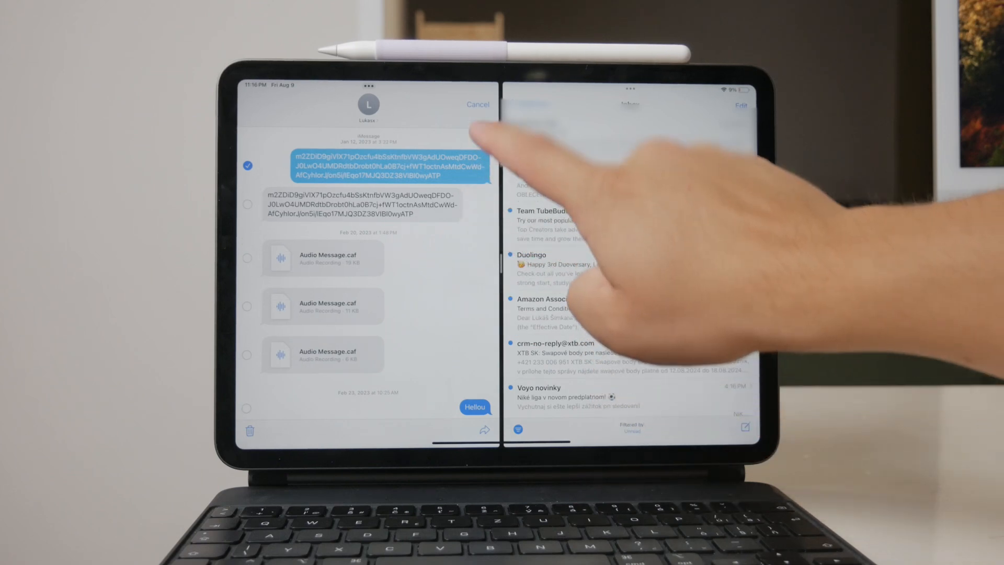
left_click(478, 104)
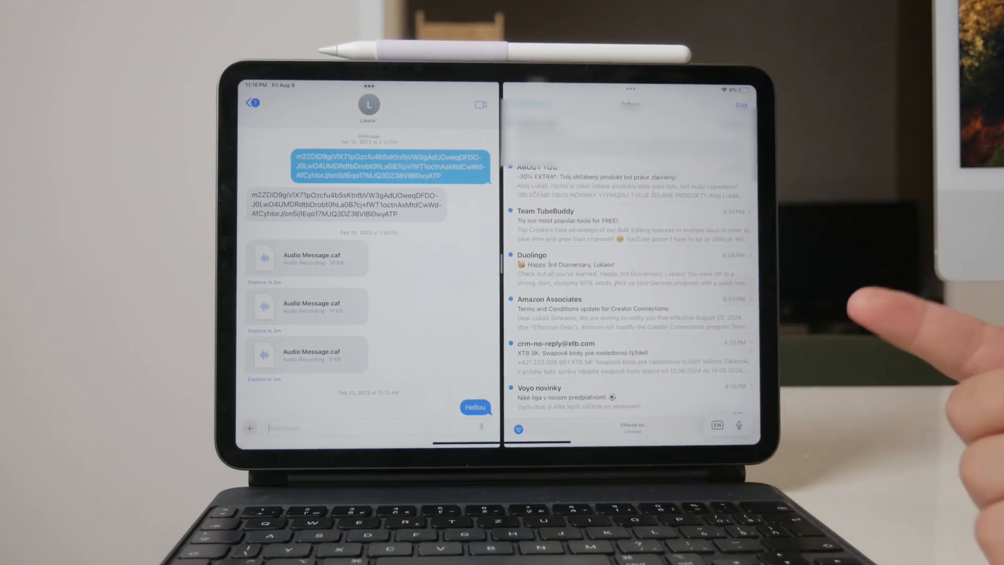